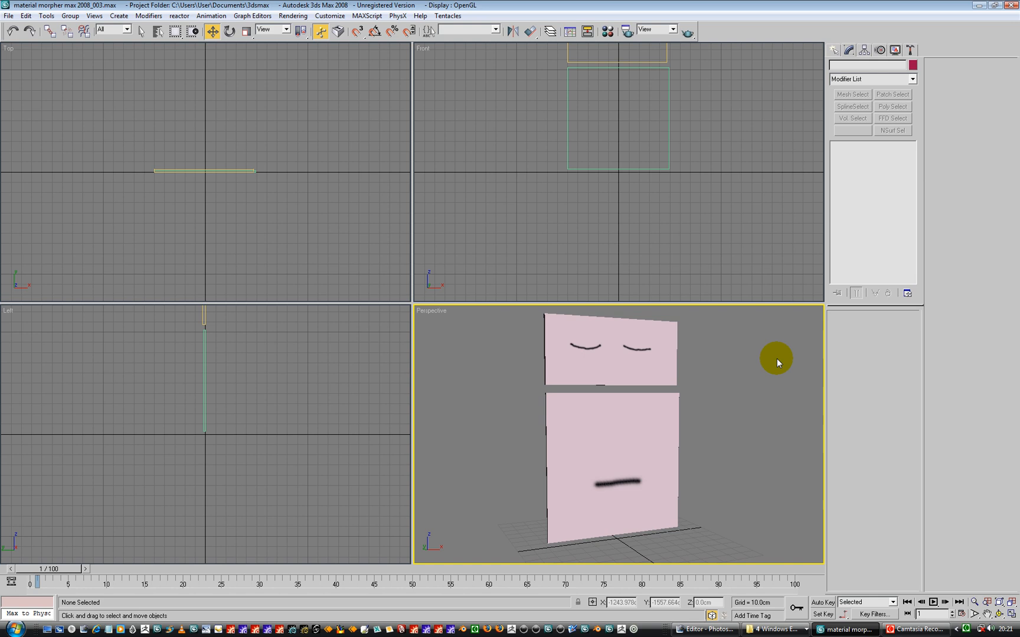
mouse_move(777, 363)
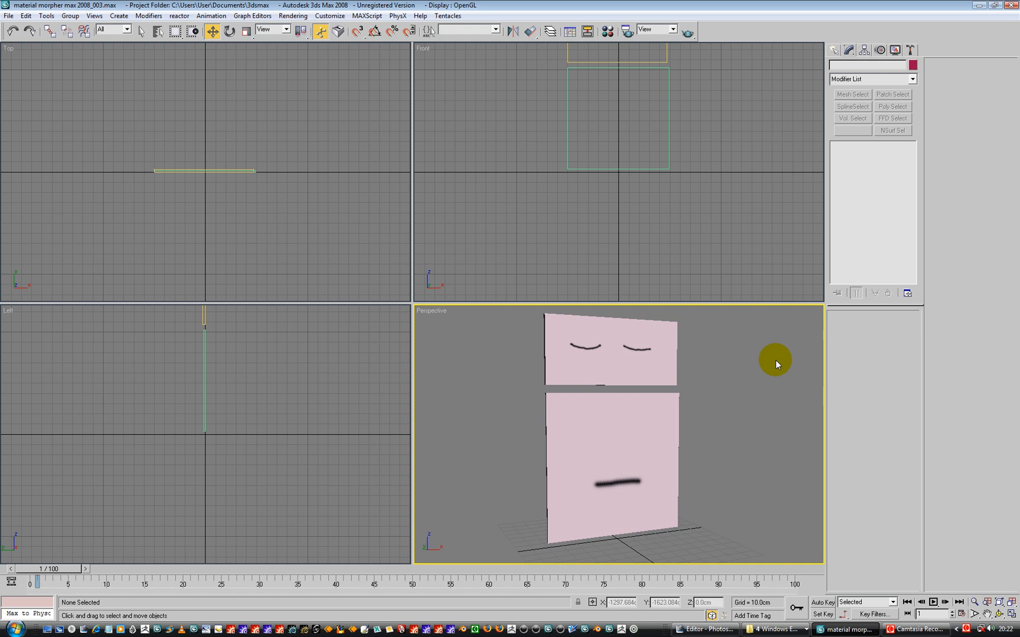
mouse_move(731, 63)
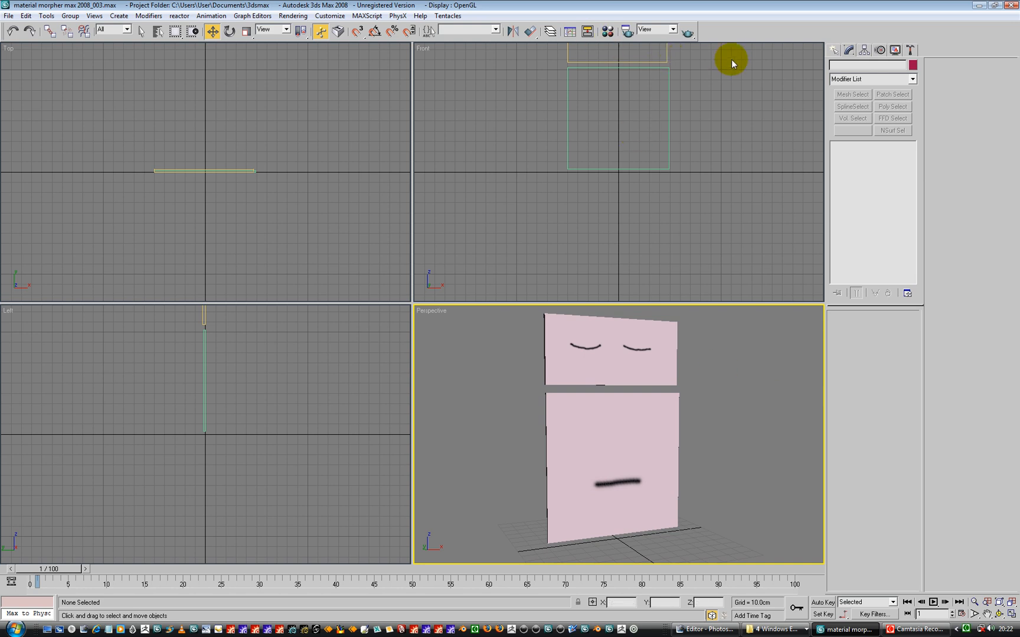
Step: Create a slider manipulator labelled 'mouth' with maximum 5 and snap value 1.0
click(887, 67)
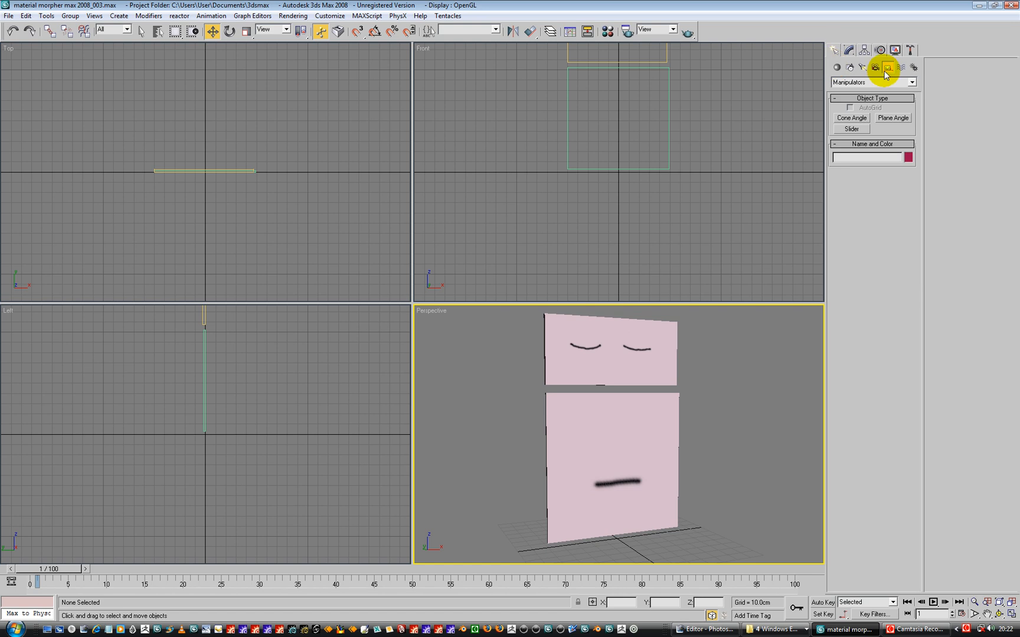
click(849, 128)
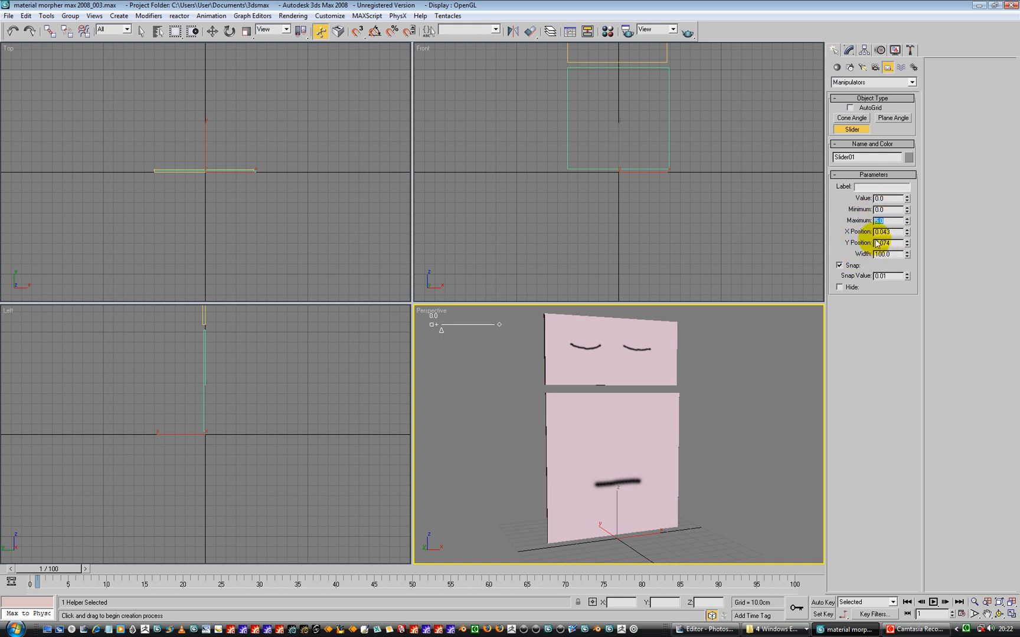
mouse_move(860, 284)
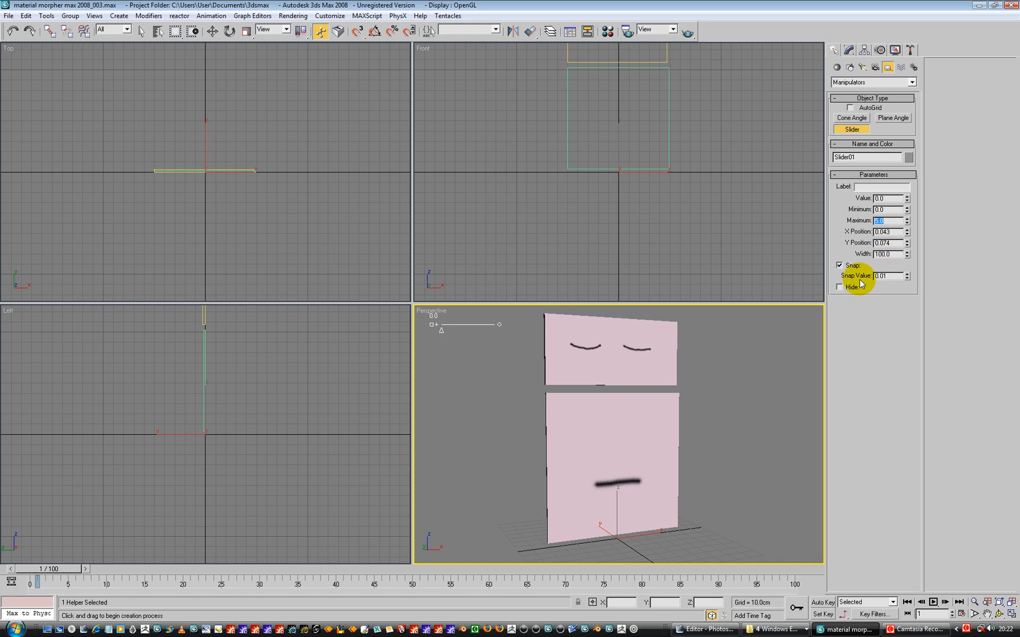
click(889, 276)
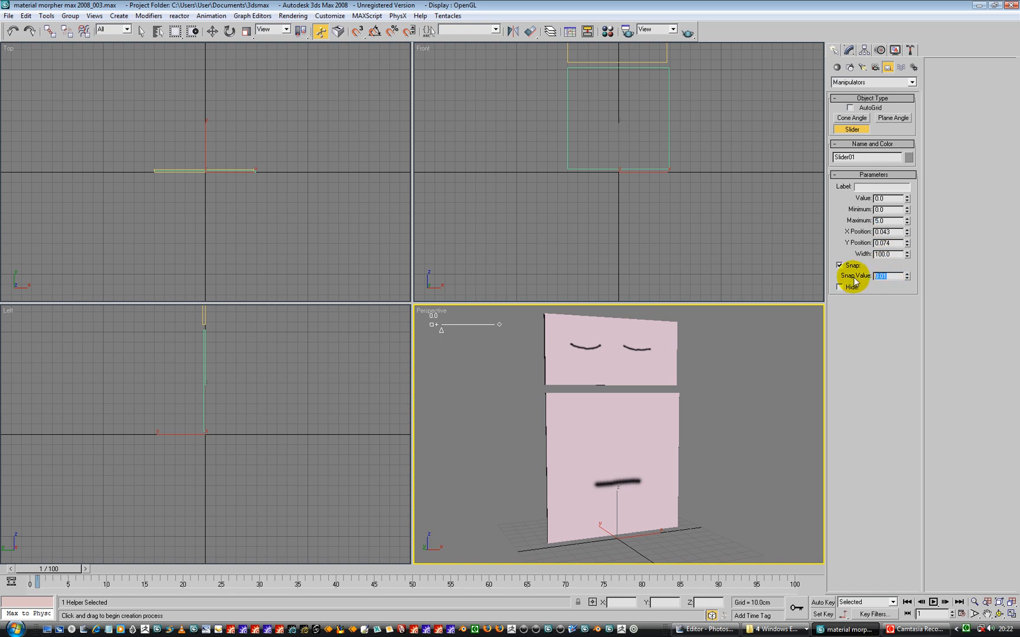
text(1.0)
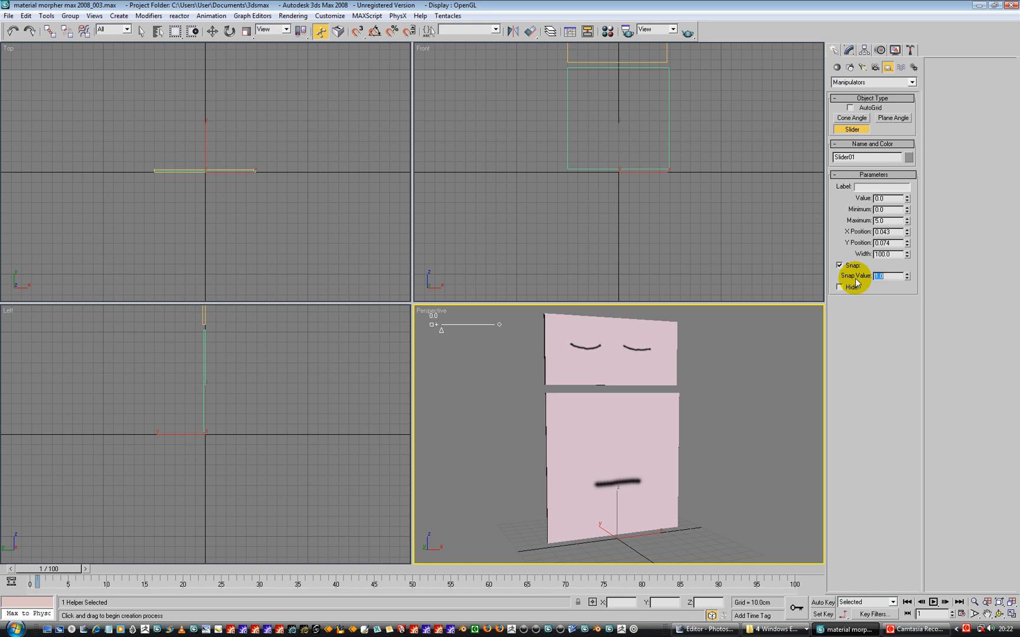
mouse_move(878, 308)
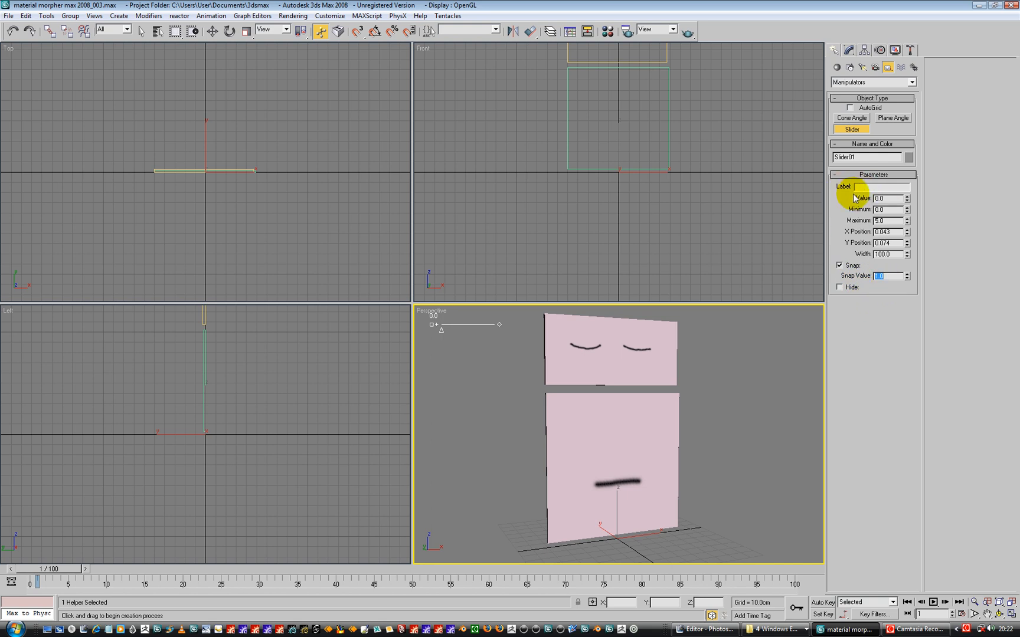
text(mouth)
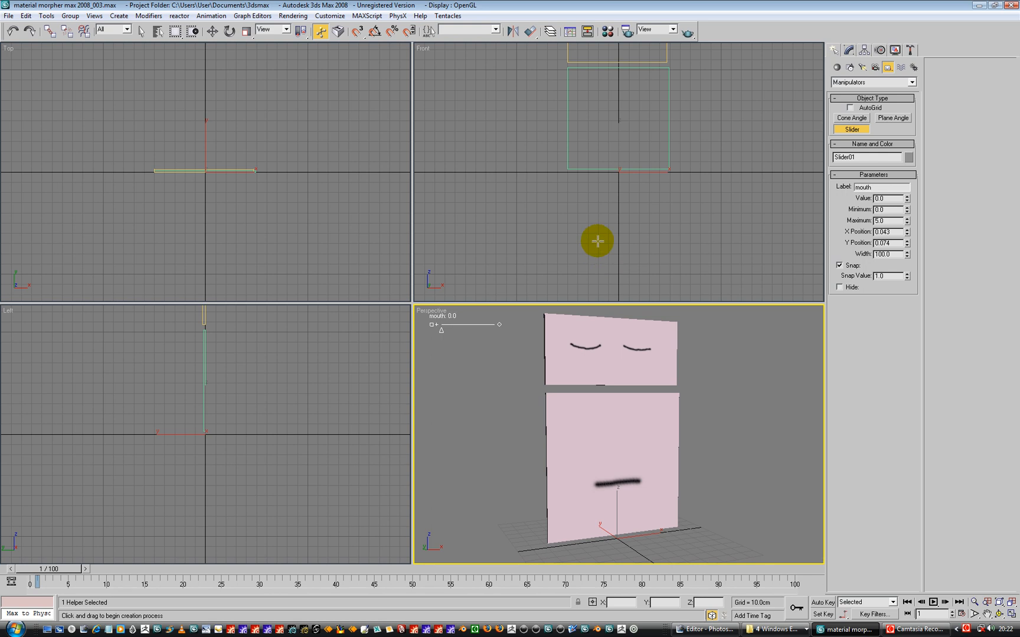
mouse_move(470, 375)
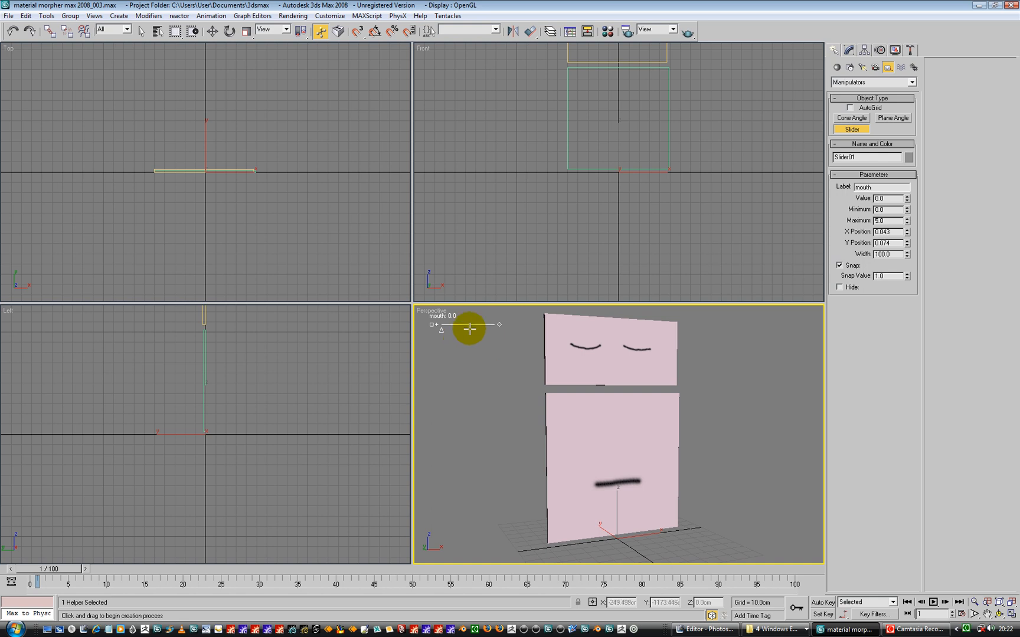
Step: Start wiring the mouth slider's value to the mouth geo plane's Material ID
click(212, 30)
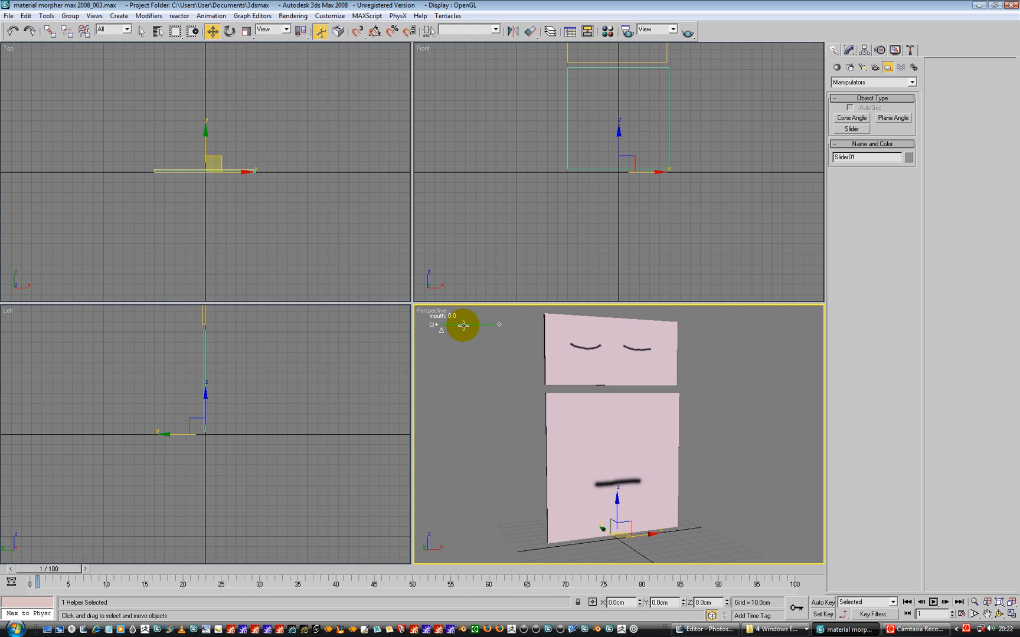
right_click(682, 585)
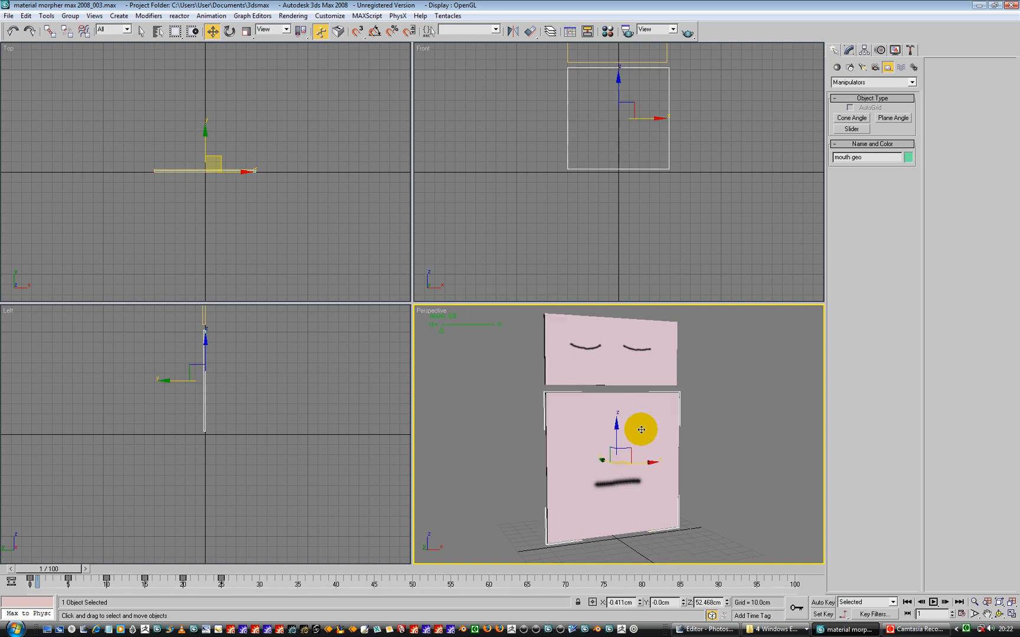
right_click(641, 429)
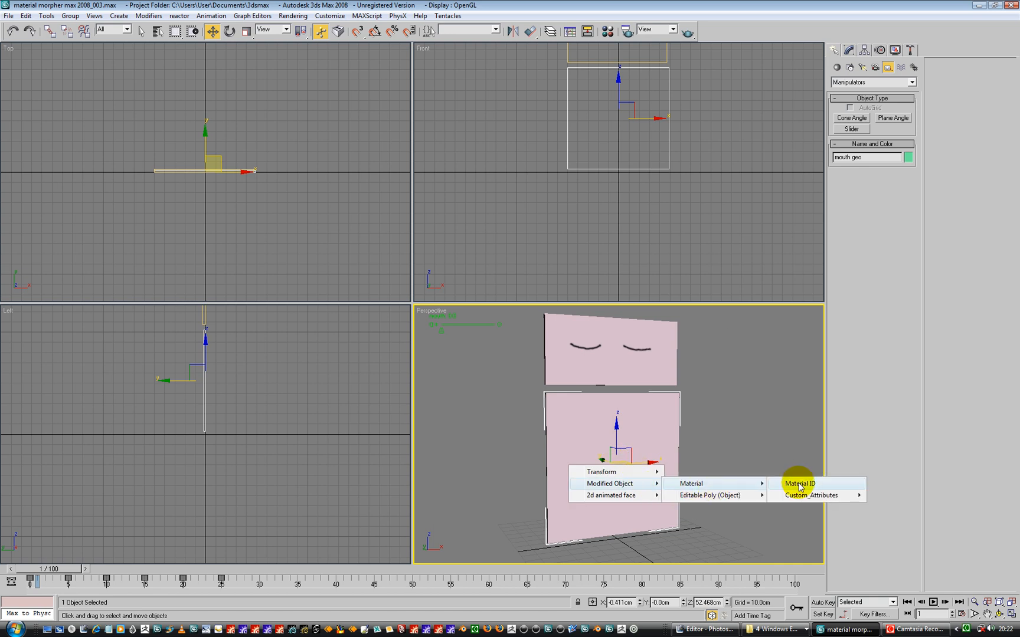
Step: Connect Slider01's value to the mouth plane's Material ID in Parameter Wiring
click(798, 484)
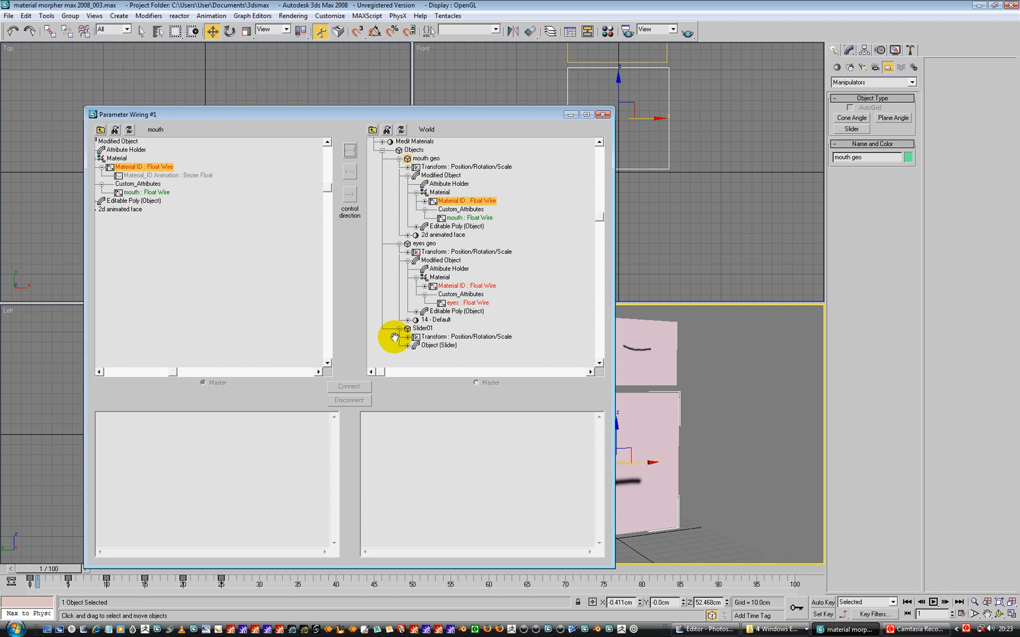
click(406, 346)
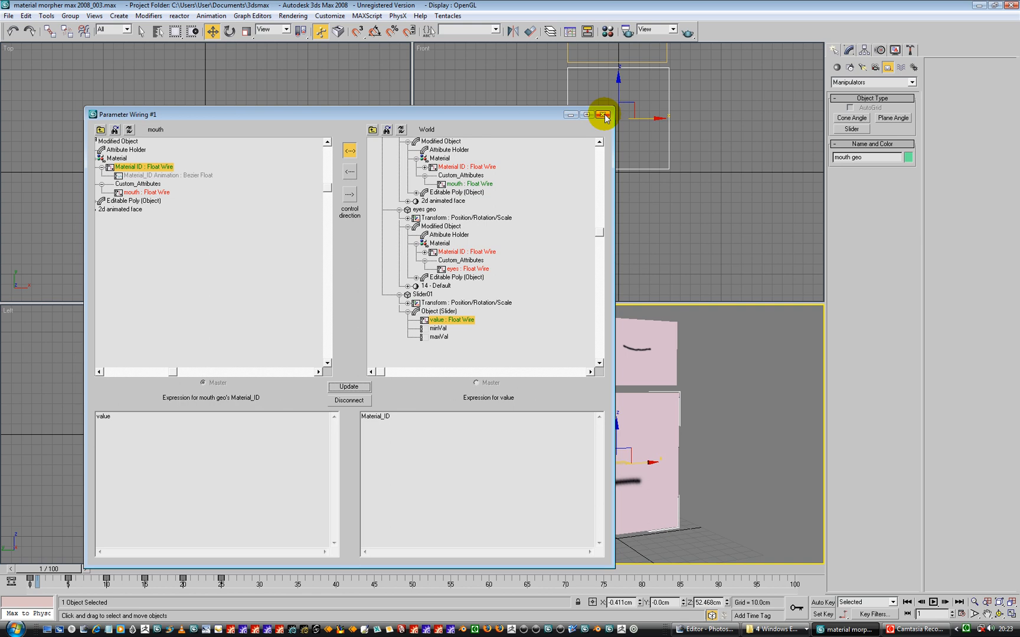
click(604, 114)
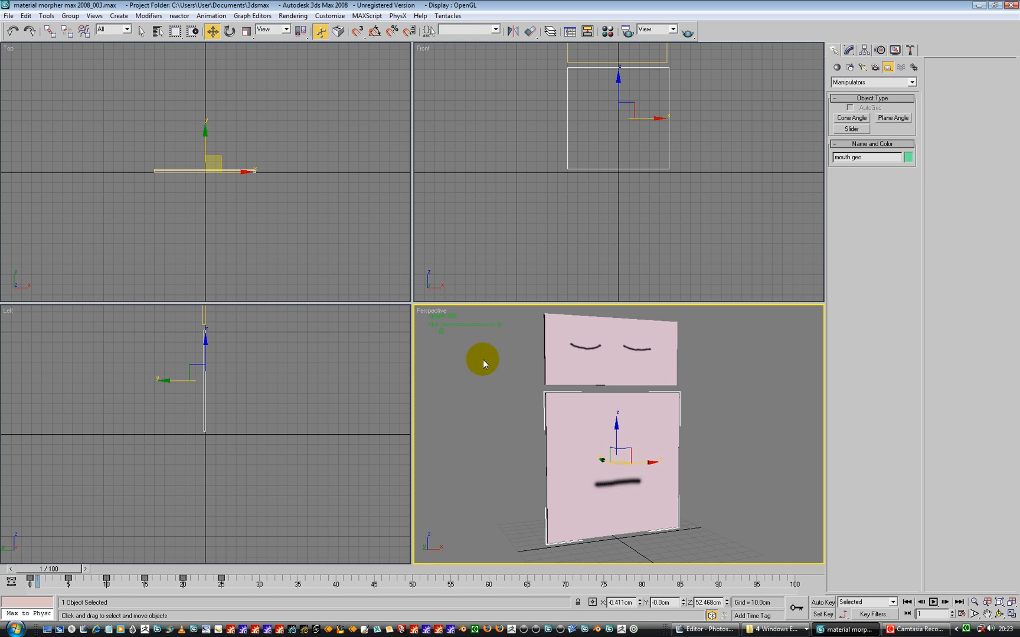
drag(482, 359, 592, 375)
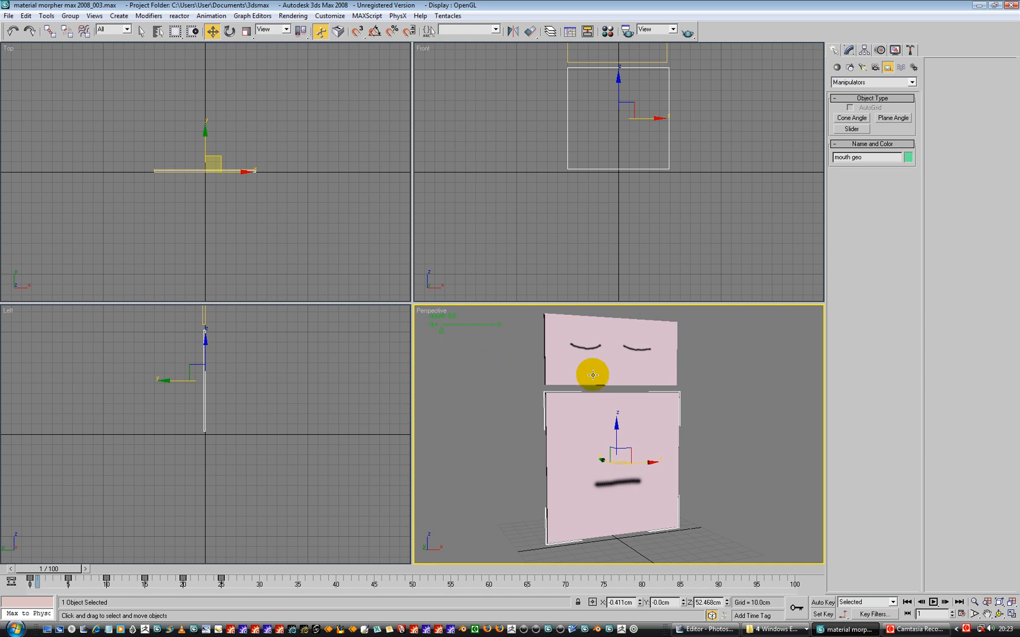
drag(591, 374, 446, 381)
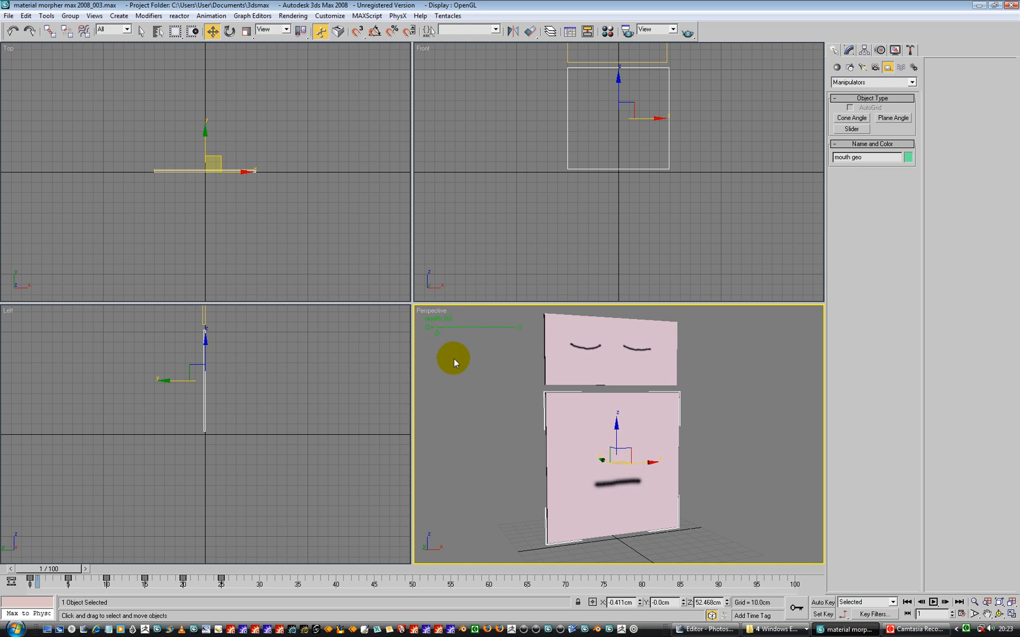
mouse_move(426, 261)
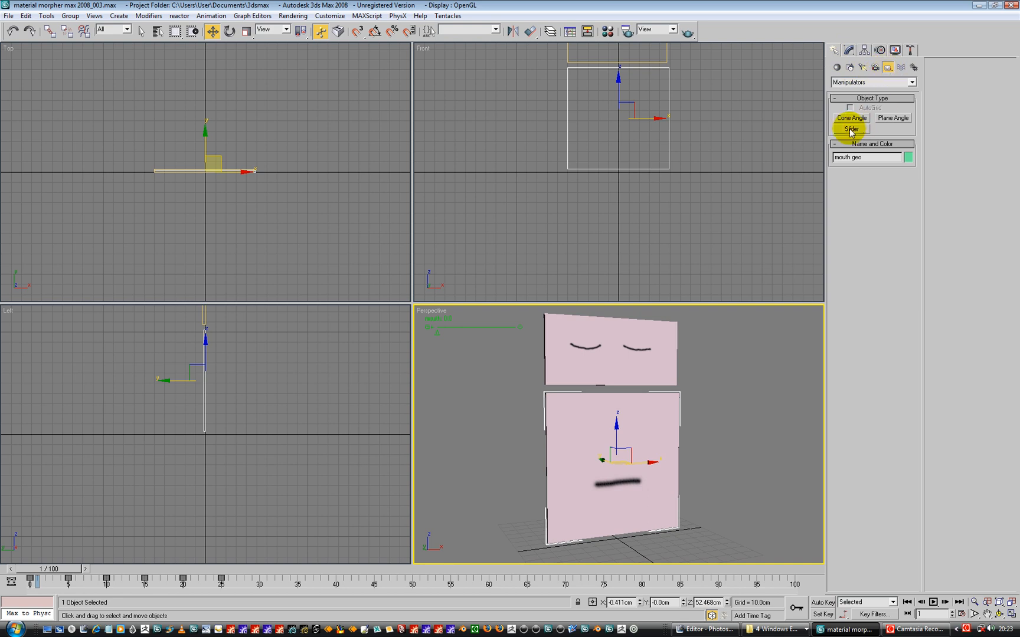
Step: Place a second slider labelled 'eyes' with maximum 5 and edit its snap value
click(850, 129)
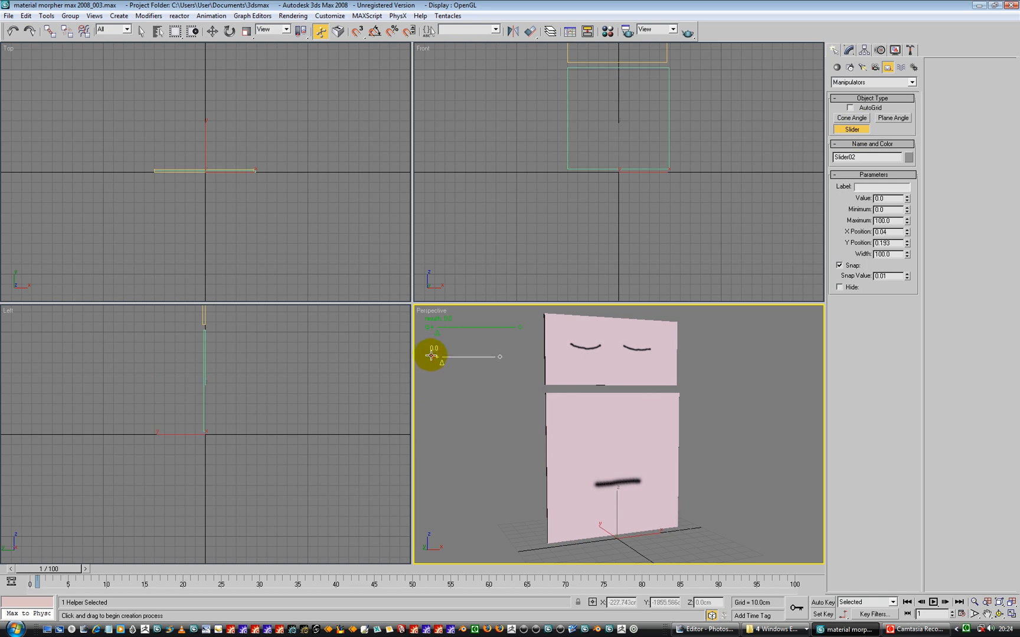
click(881, 186)
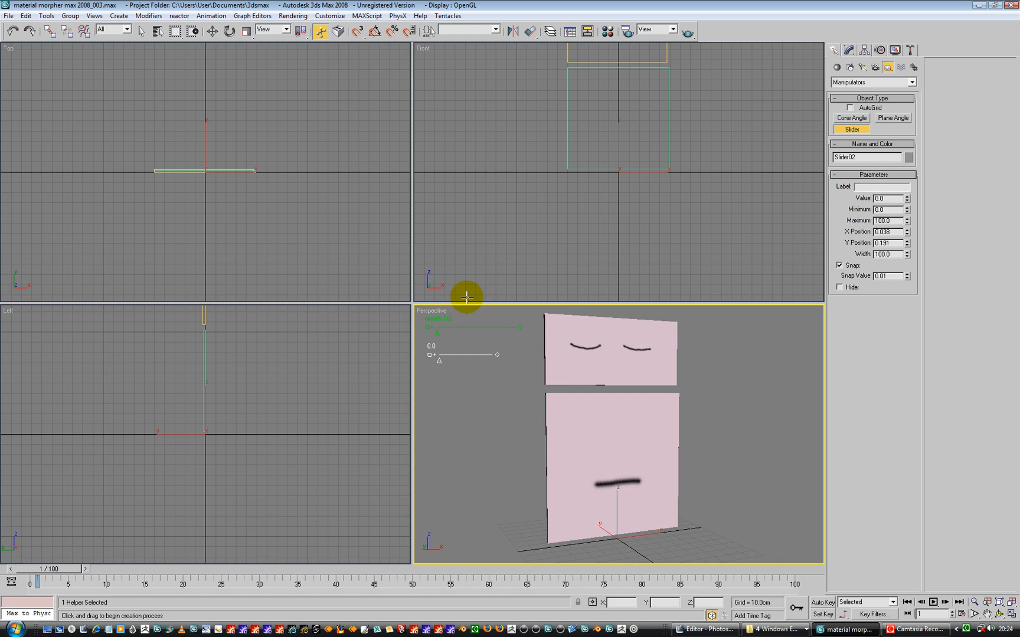
text(eyes)
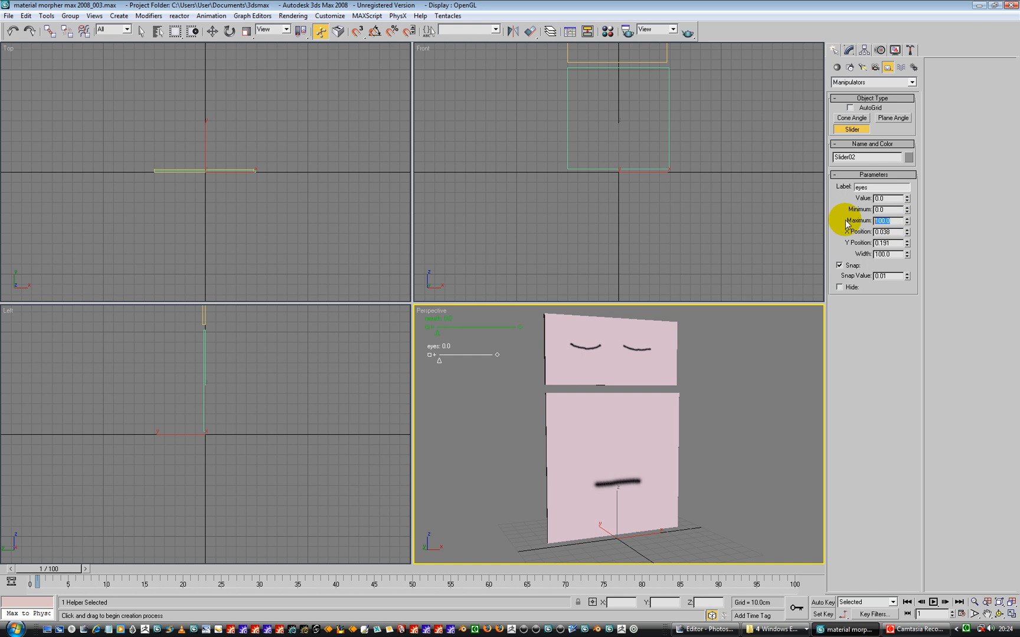
text(5.0)
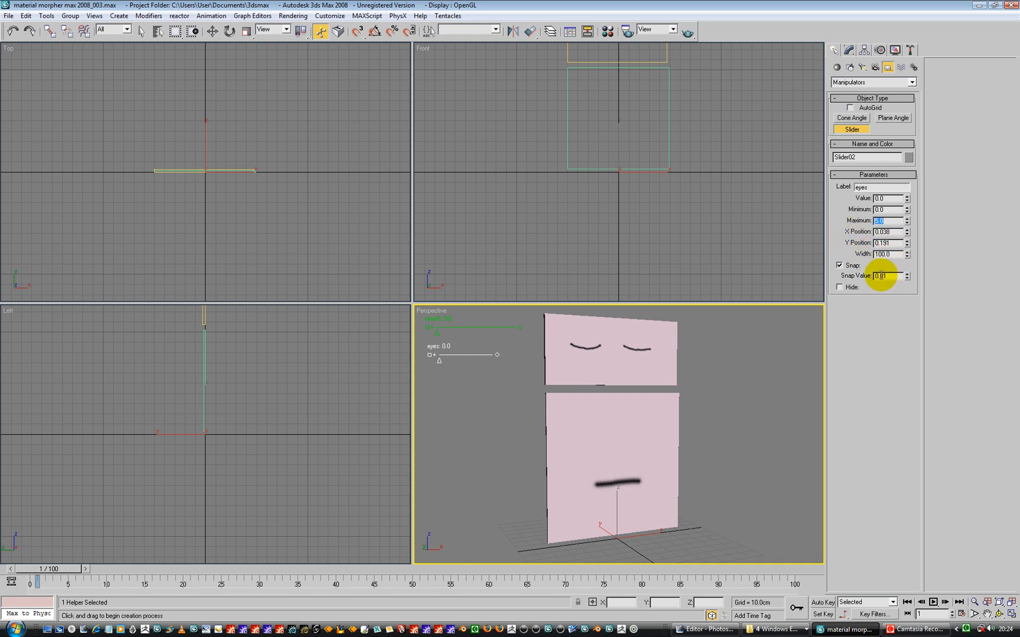
click(879, 276)
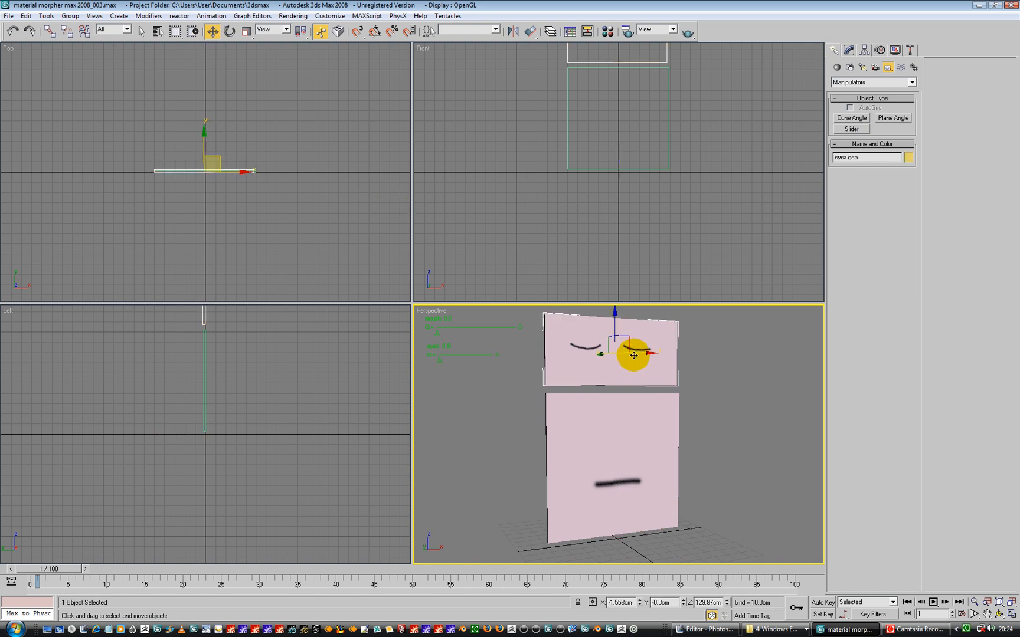
Step: Wire the eyes plane's Material ID two-way to Slider02's value
right_click(633, 355)
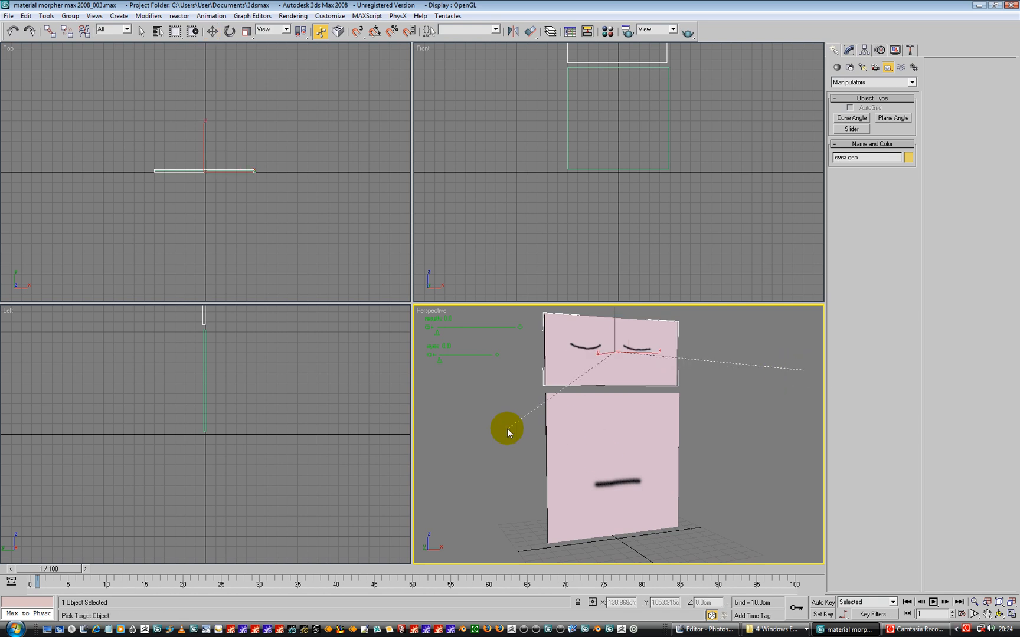
drag(507, 432, 478, 354)
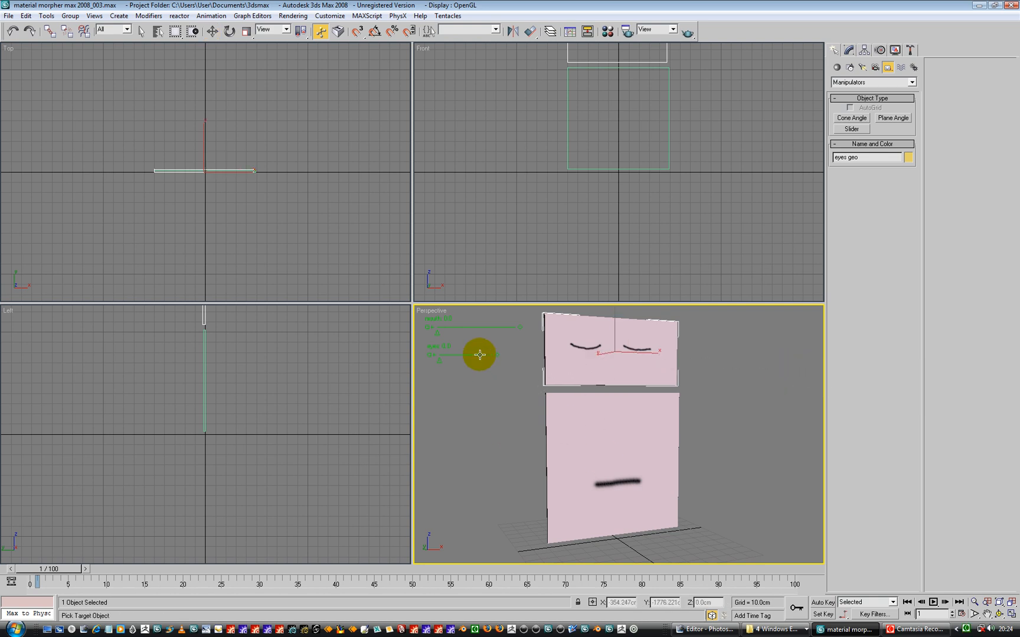
right_click(479, 355)
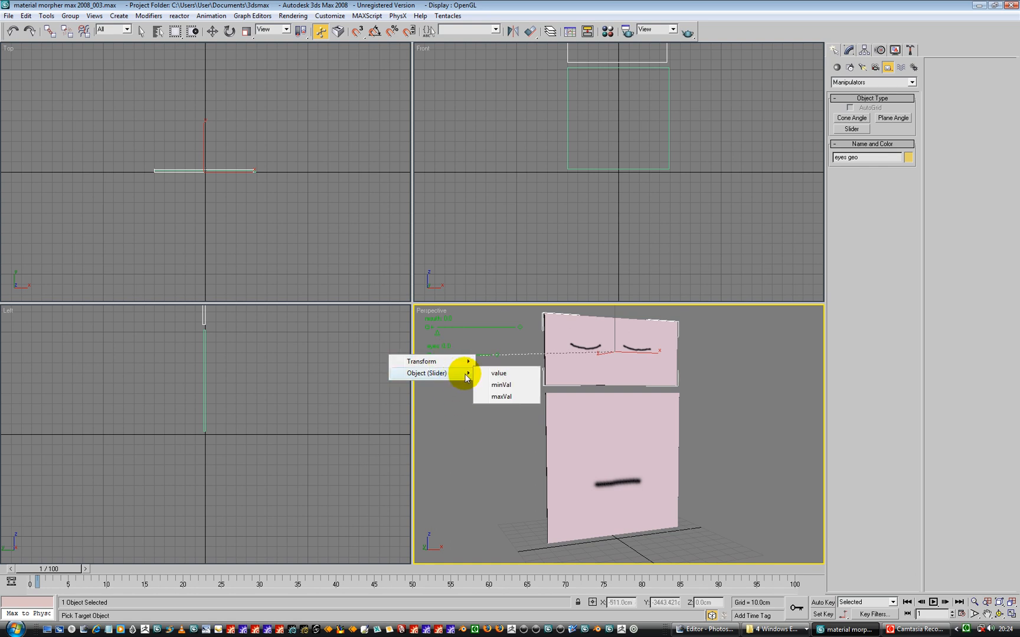
click(497, 372)
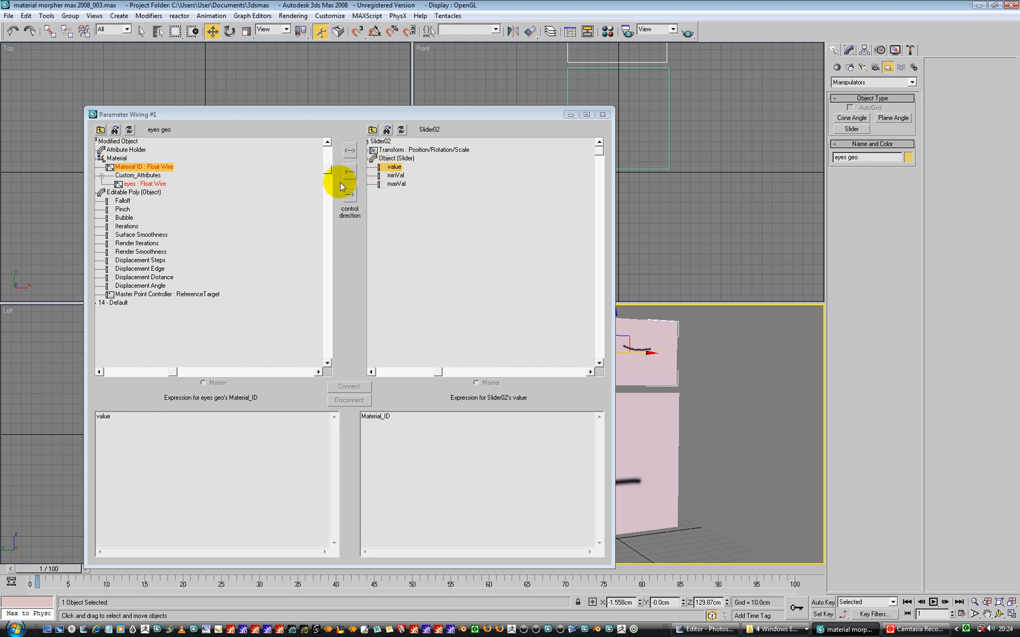
click(349, 151)
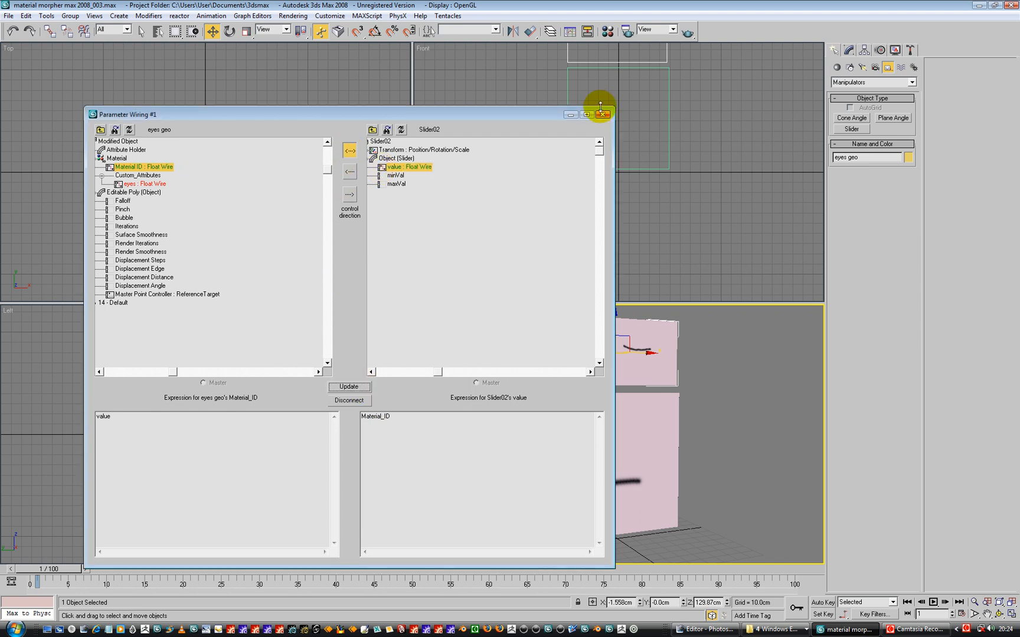
click(600, 115)
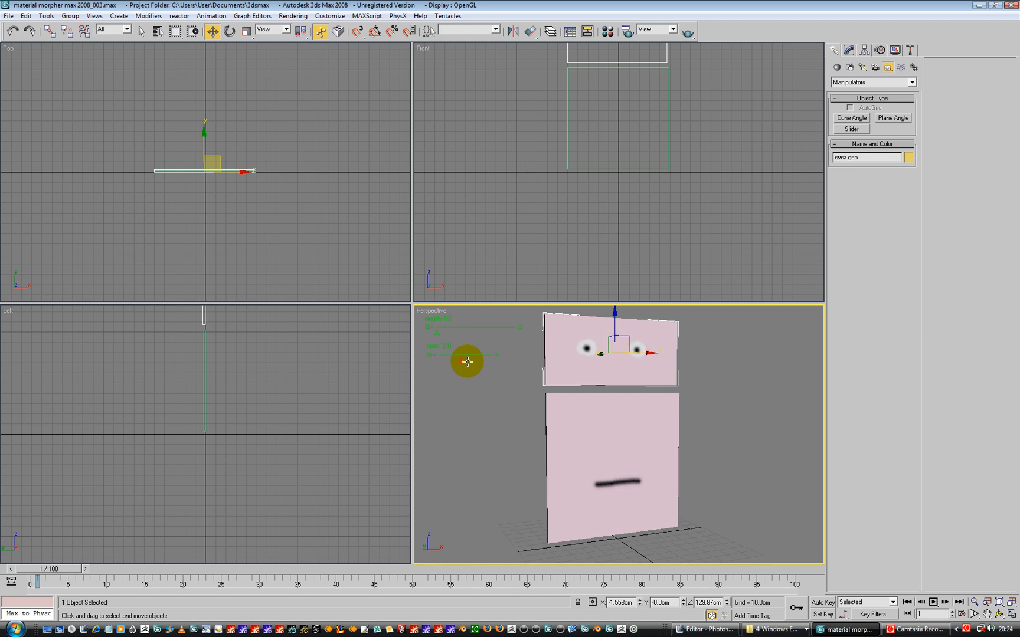
Step: Drag the eyes slider to show open eyes, check eyes geo, then deselect
drag(467, 362, 502, 359)
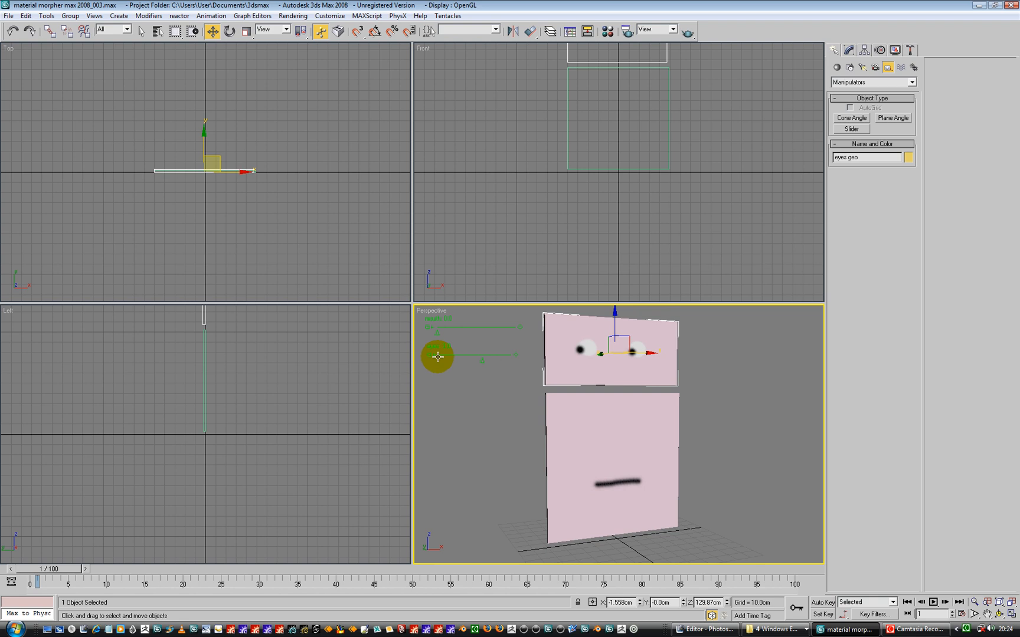
click(848, 50)
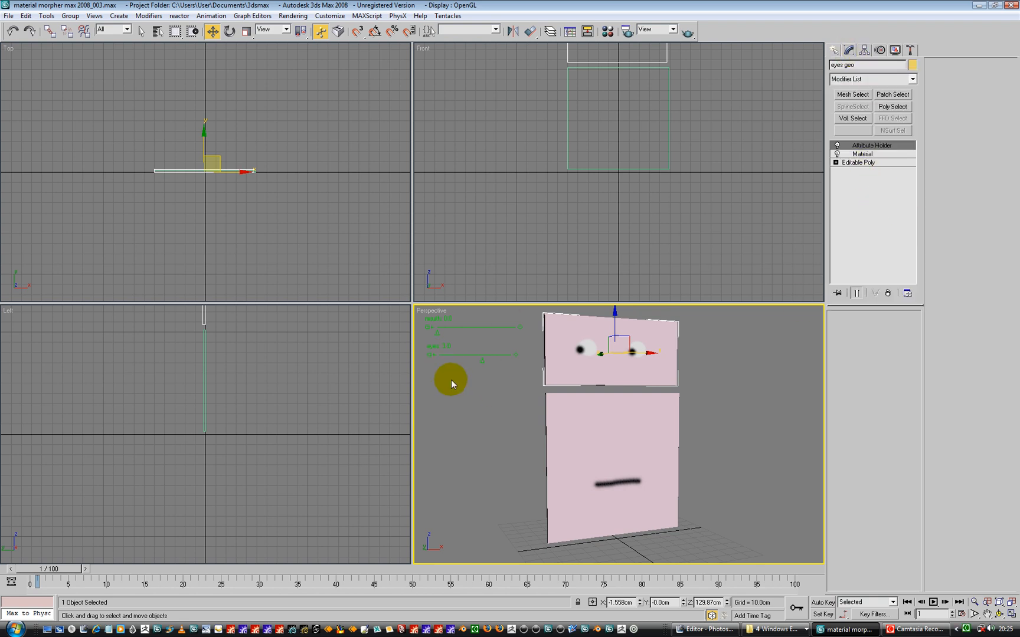
click(435, 357)
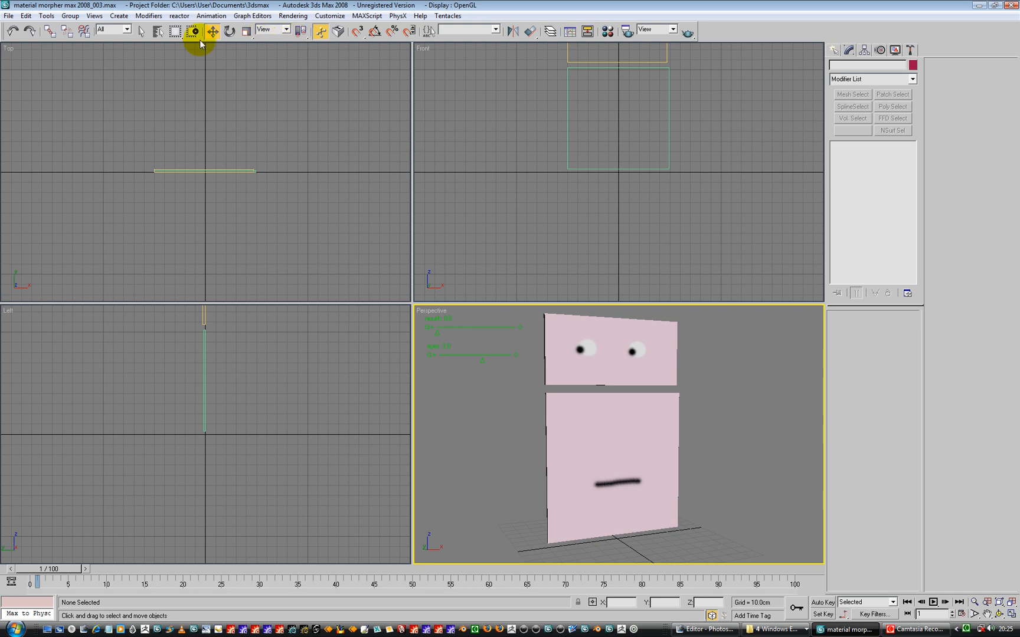
Step: Select Slider02 and drag the eyes down to closed, testing the mouth's frown and flat shapes
click(474, 185)
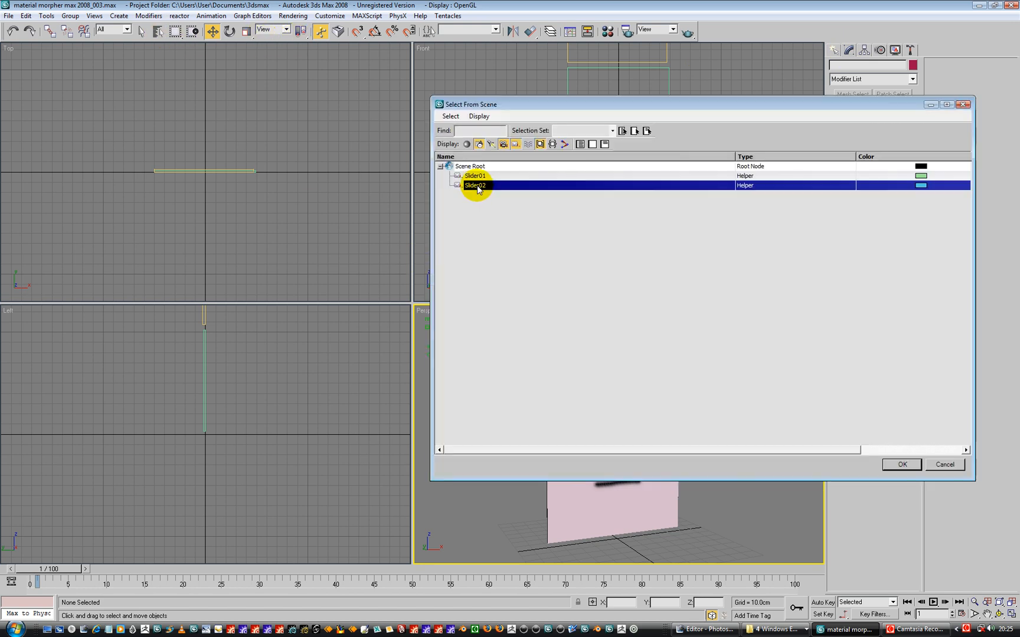
click(900, 464)
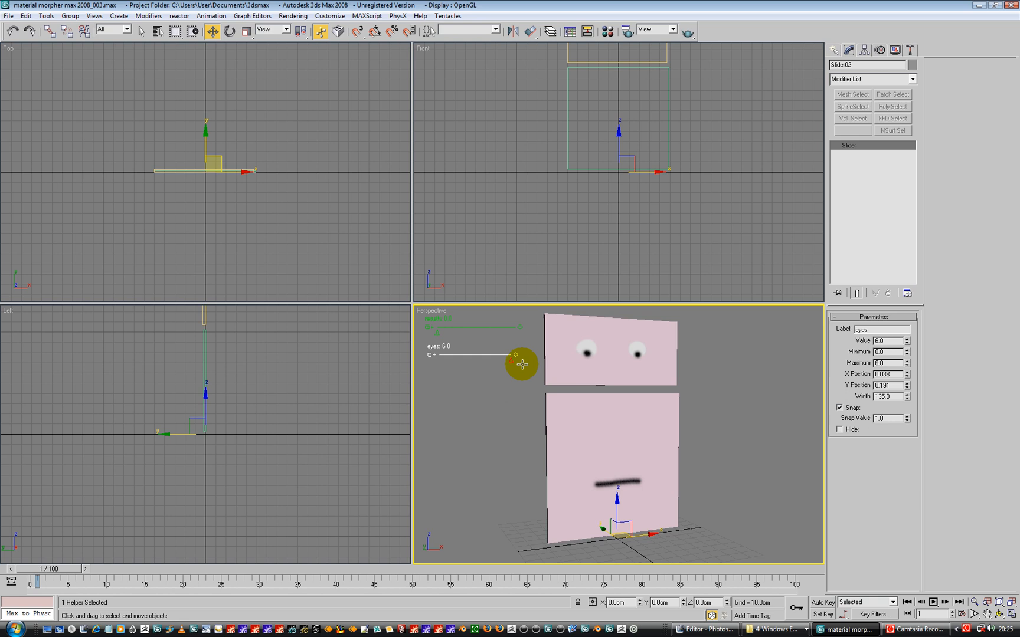
drag(521, 364, 491, 369)
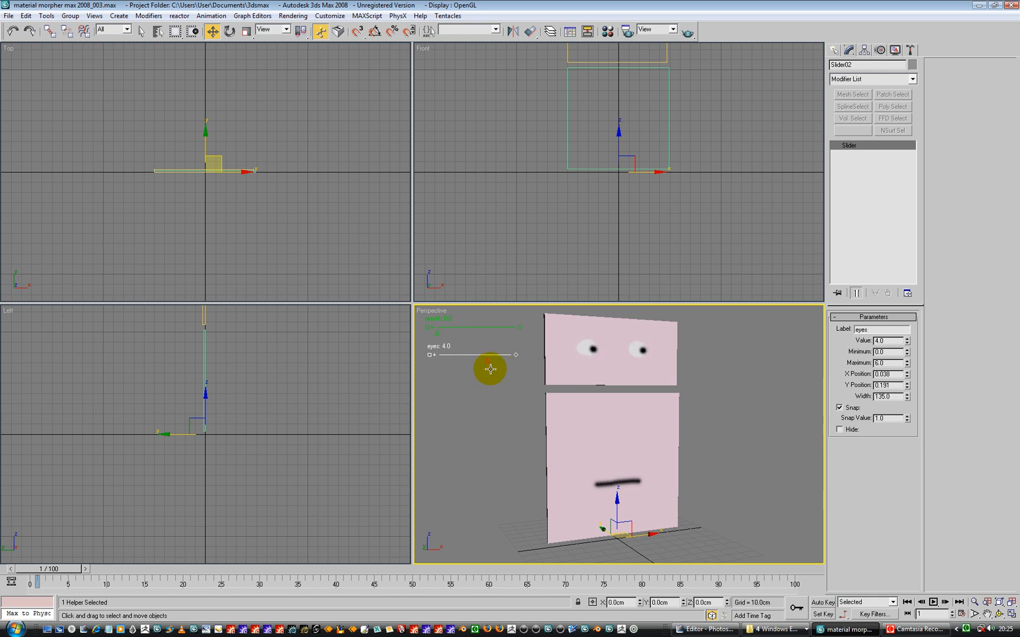
drag(490, 356, 455, 356)
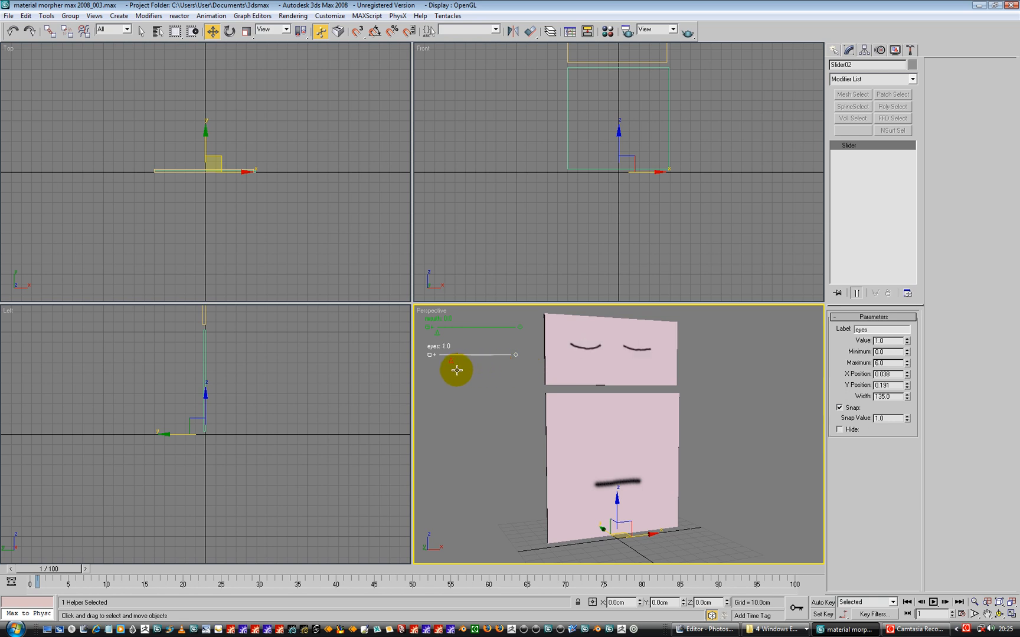
drag(456, 355, 515, 356)
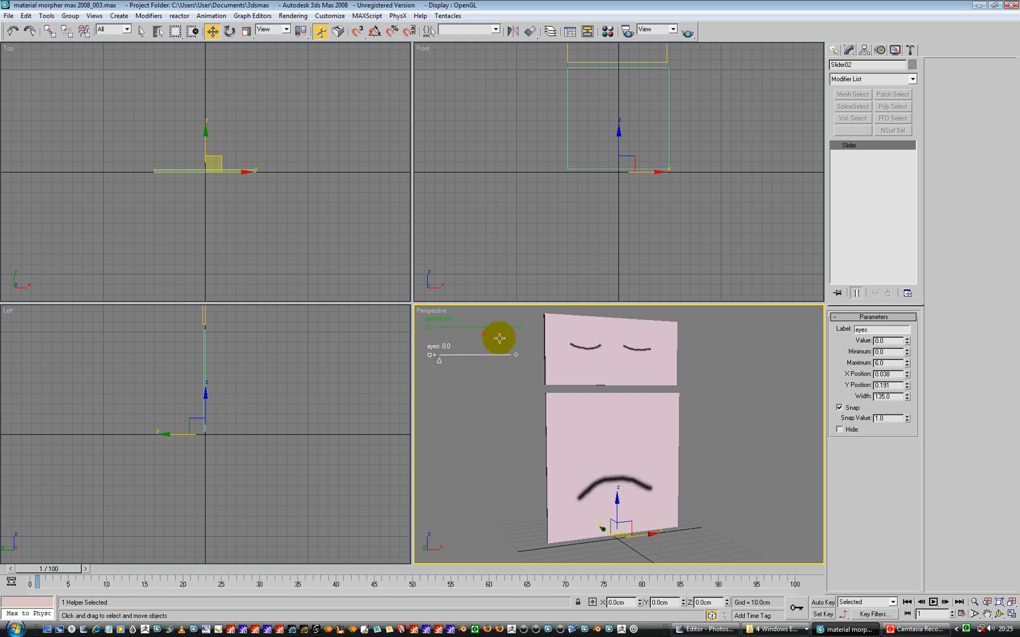
drag(500, 337, 439, 363)
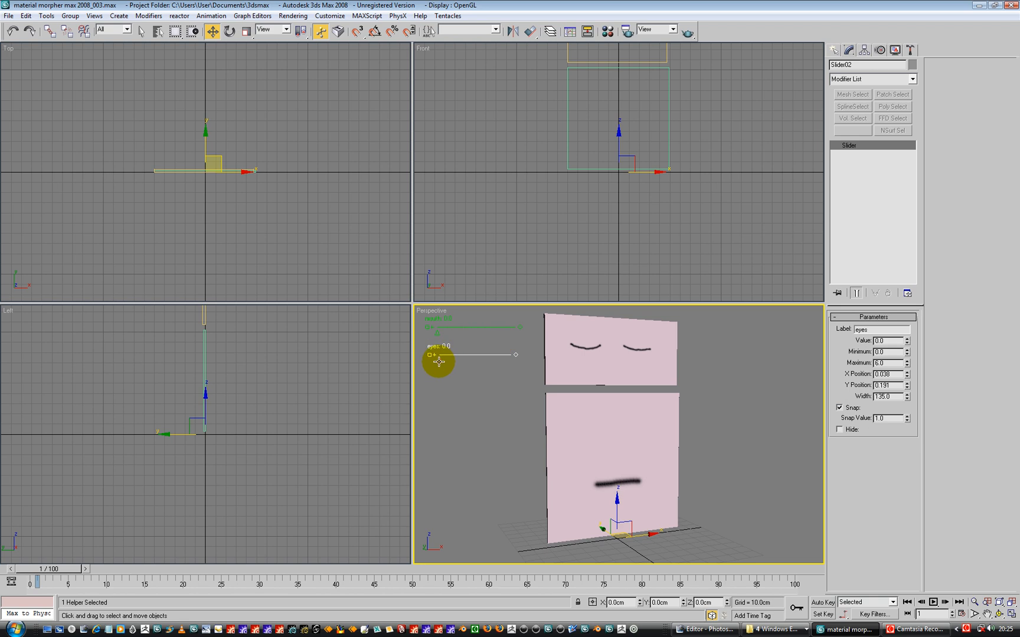
mouse_move(433, 381)
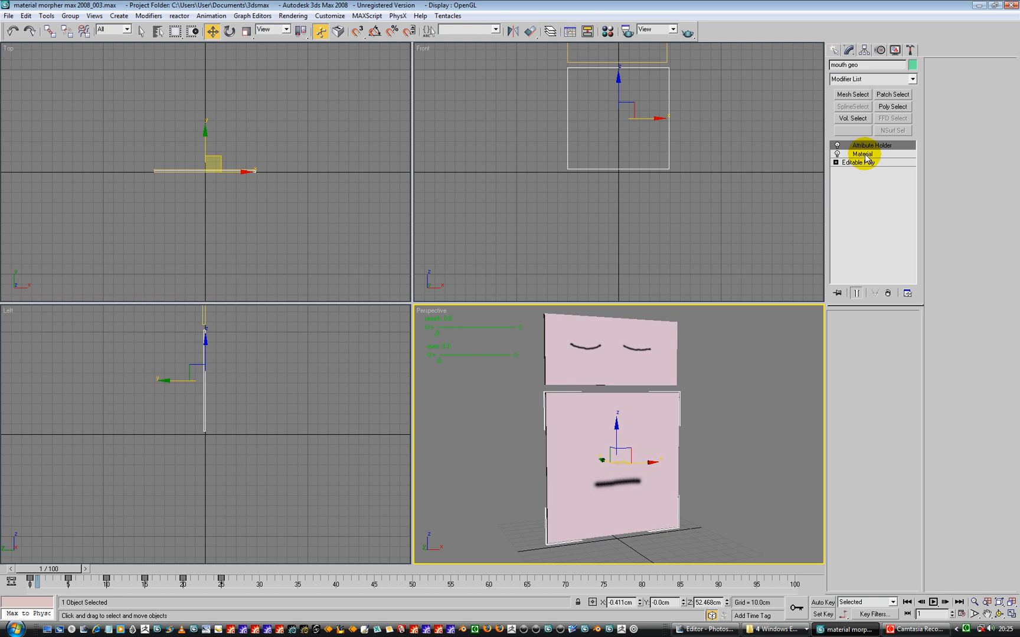
Step: Drag the mouth plane's Material modifier mouth attribute to switch between smile and flat
click(862, 153)
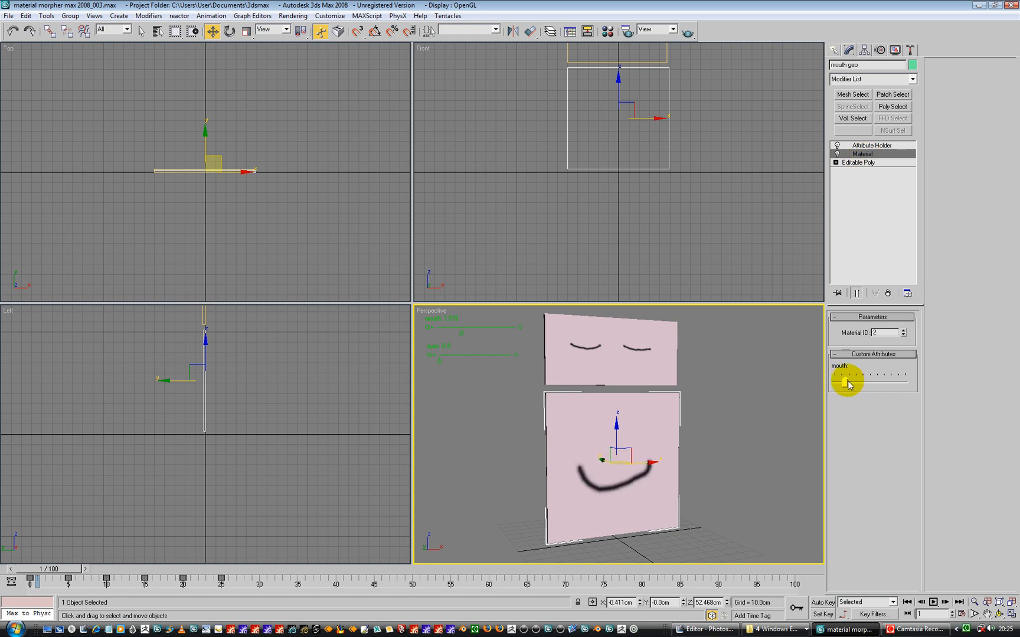
drag(847, 376, 835, 376)
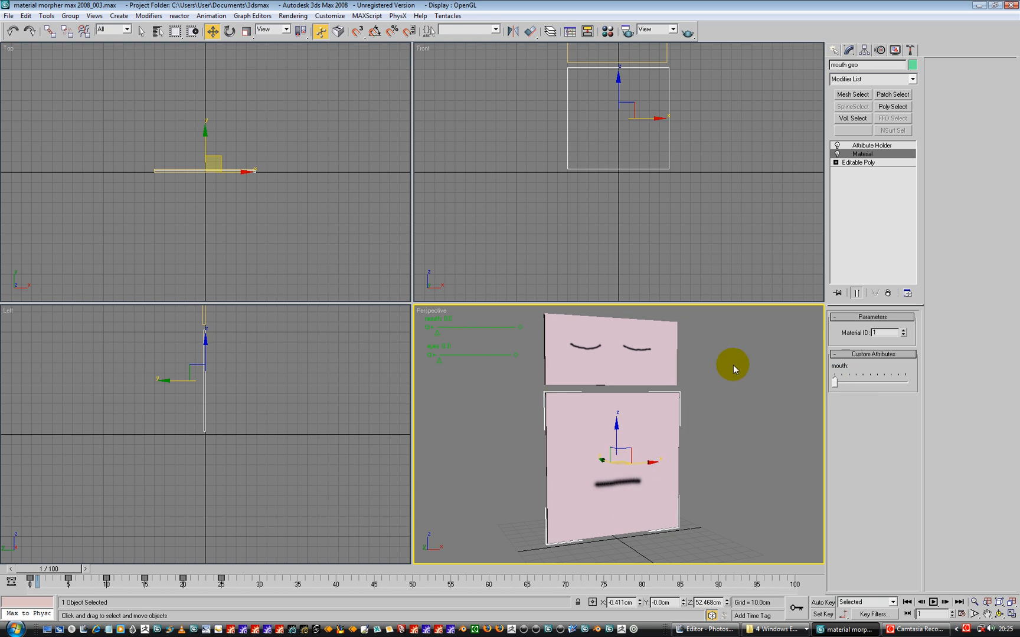
mouse_move(438, 413)
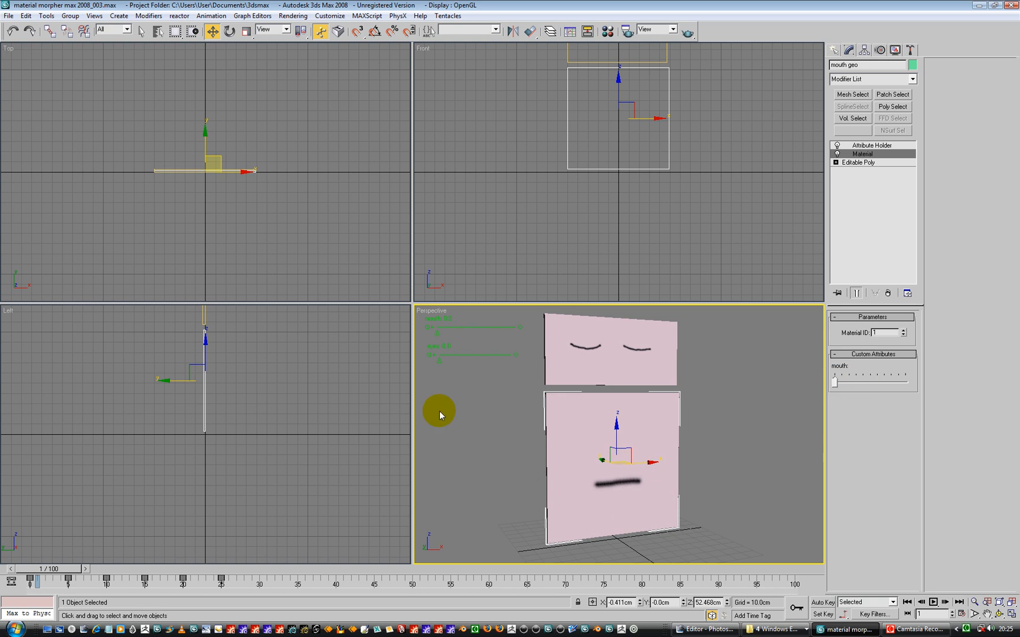
mouse_move(528, 377)
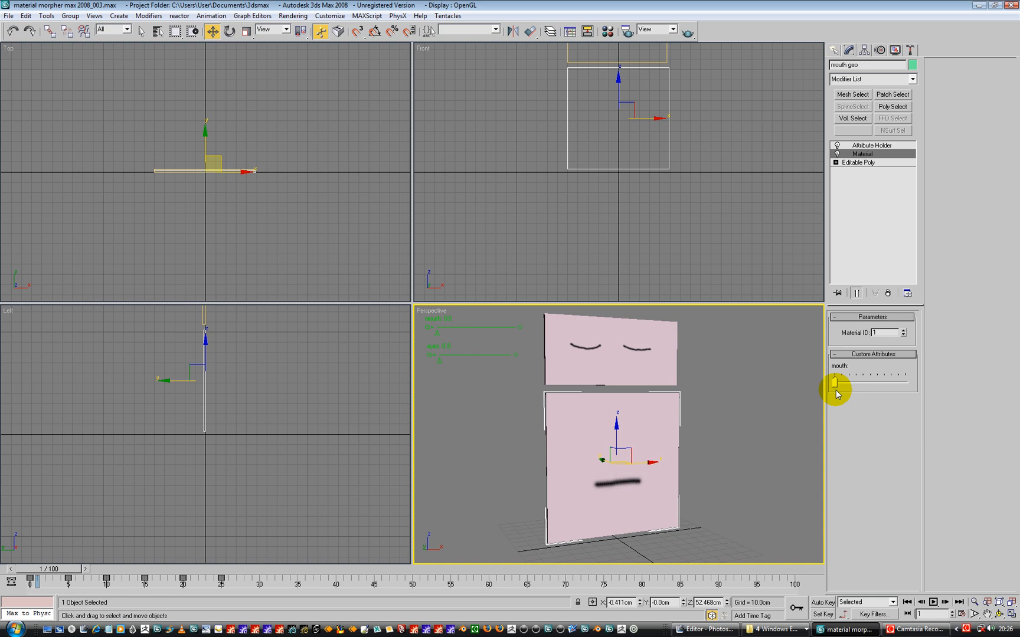
click(8, 15)
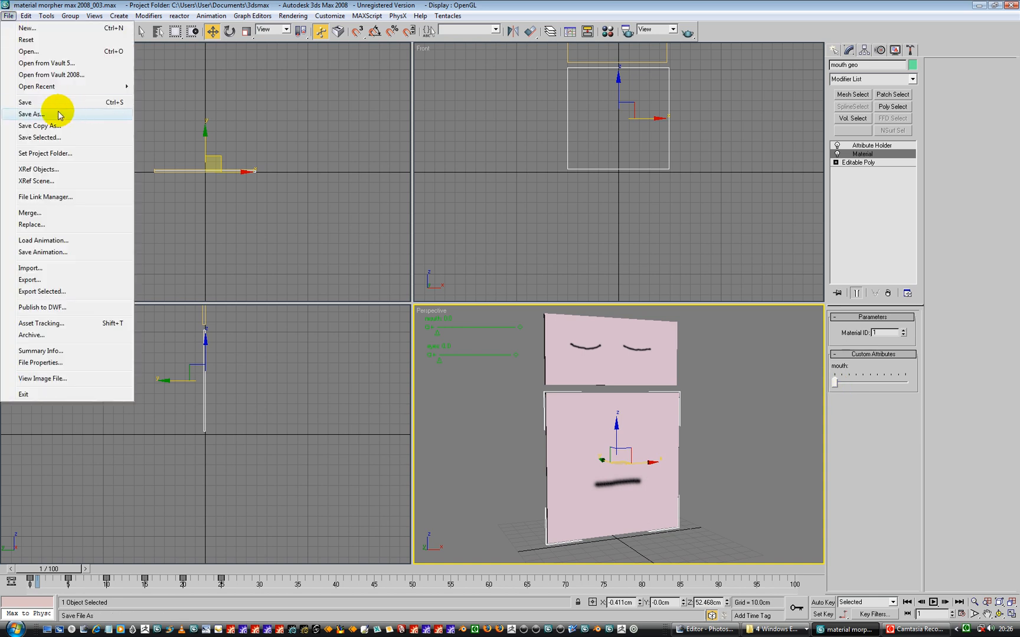
Step: Save the scene as material morpher max 2008_004.max and stop the screen recording
click(31, 115)
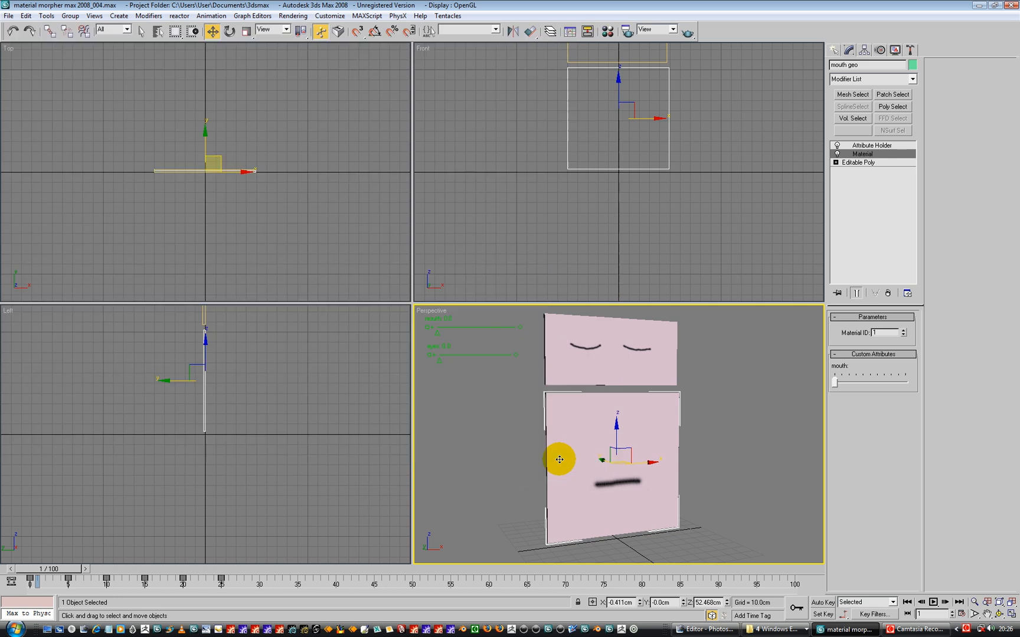
click(917, 628)
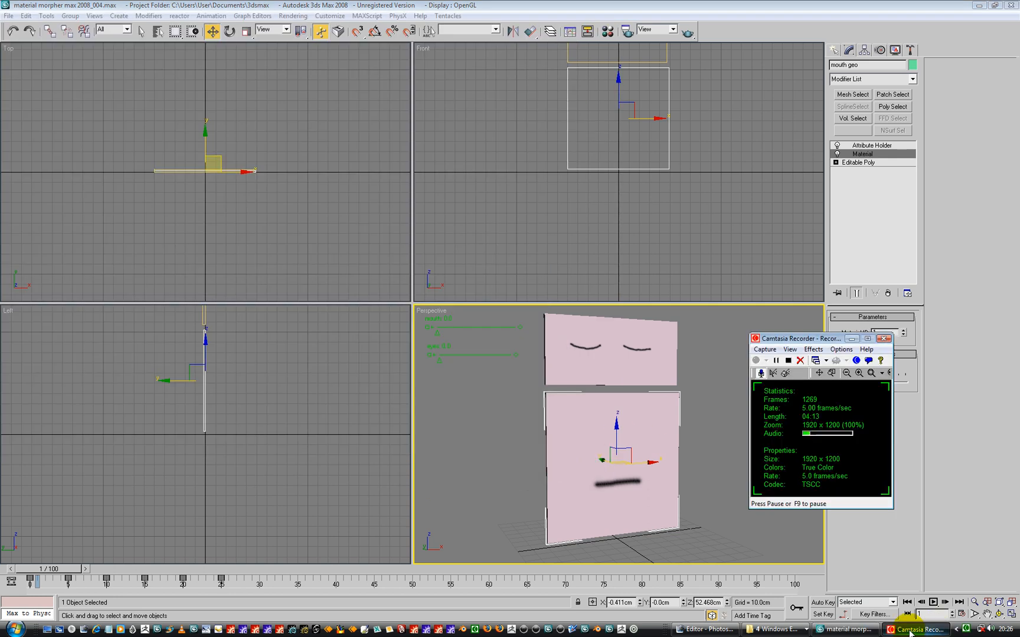
click(787, 360)
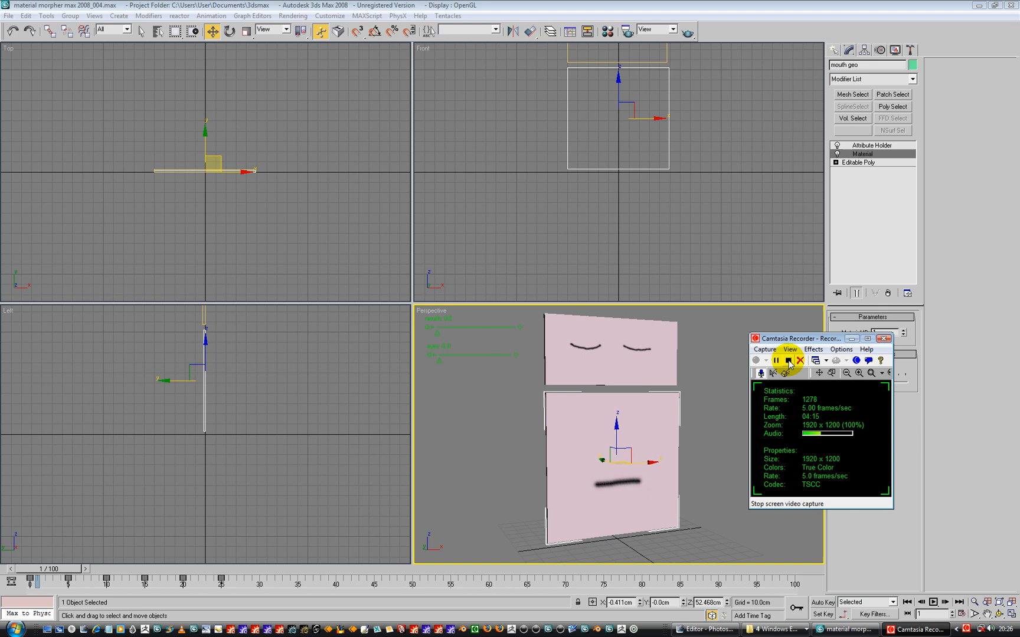